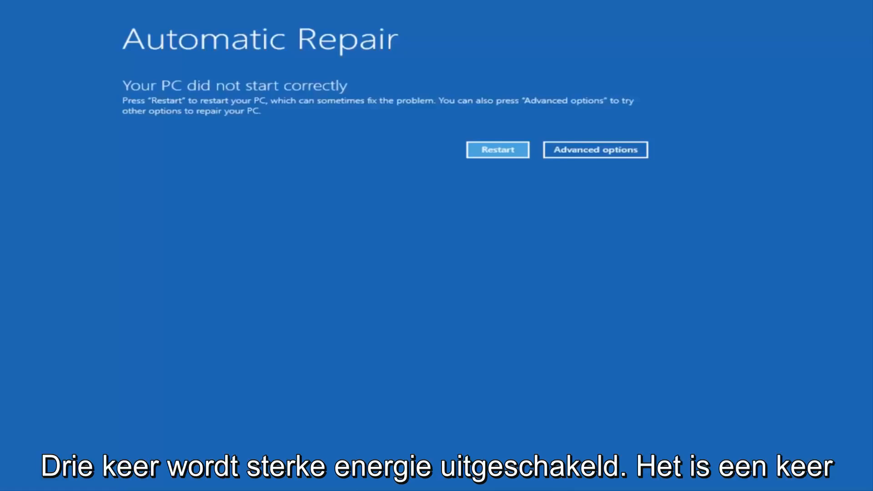
pyautogui.moveTo(346, 262)
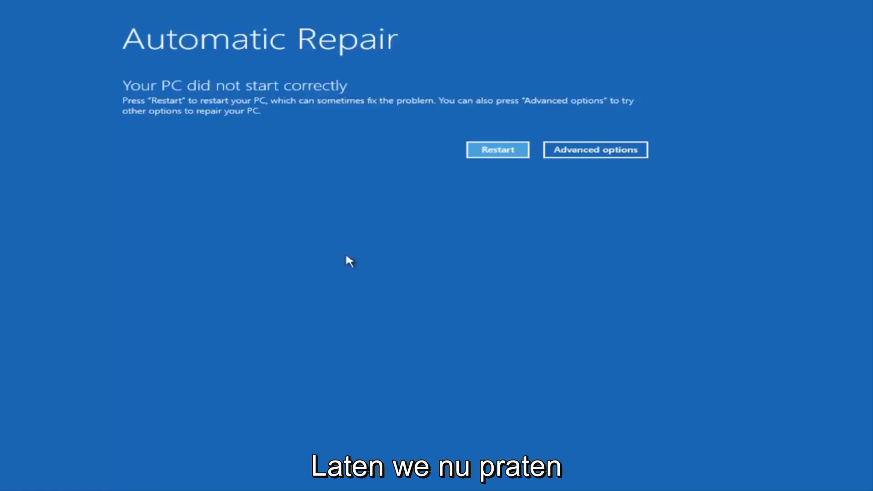
pyautogui.moveTo(221, 95)
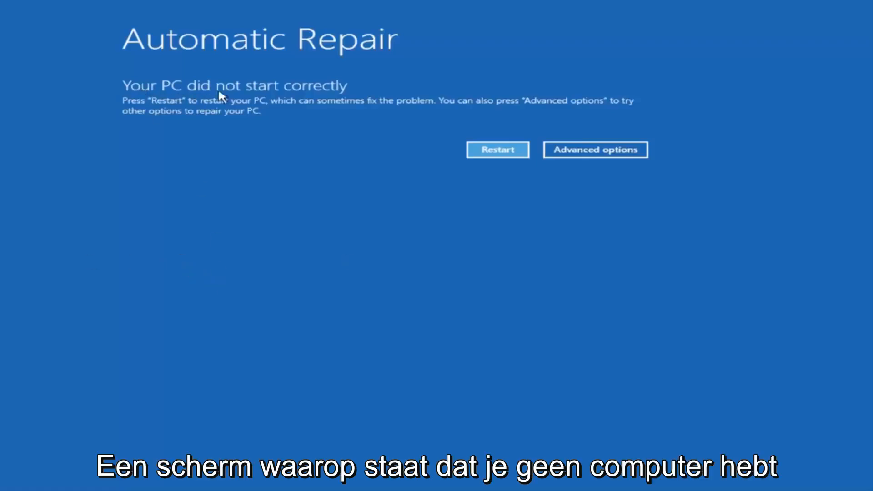
pyautogui.moveTo(331, 90)
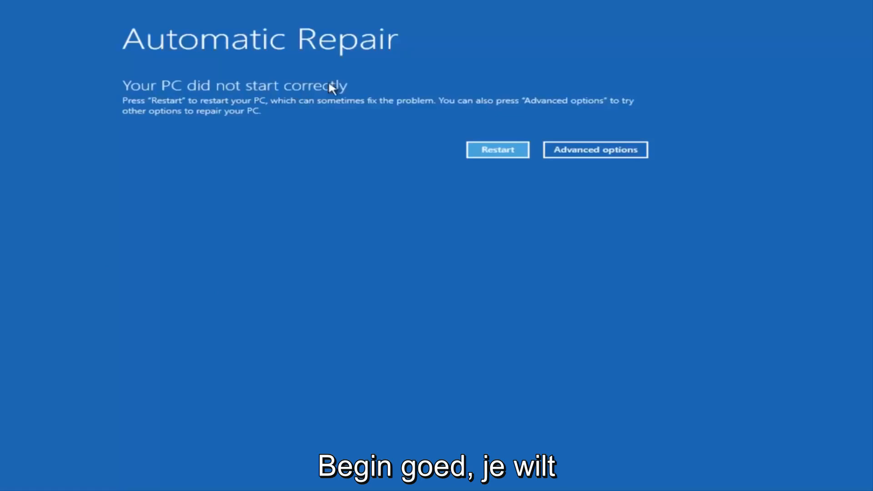
pyautogui.moveTo(595, 149)
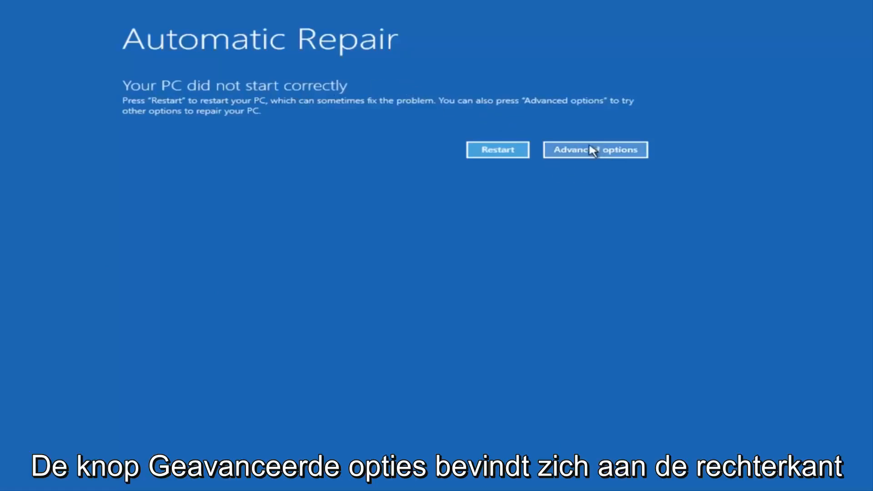
# Navigate Advanced options → Troubleshoot → Advanced options to reach the recovery tools list
pyautogui.click(595, 149)
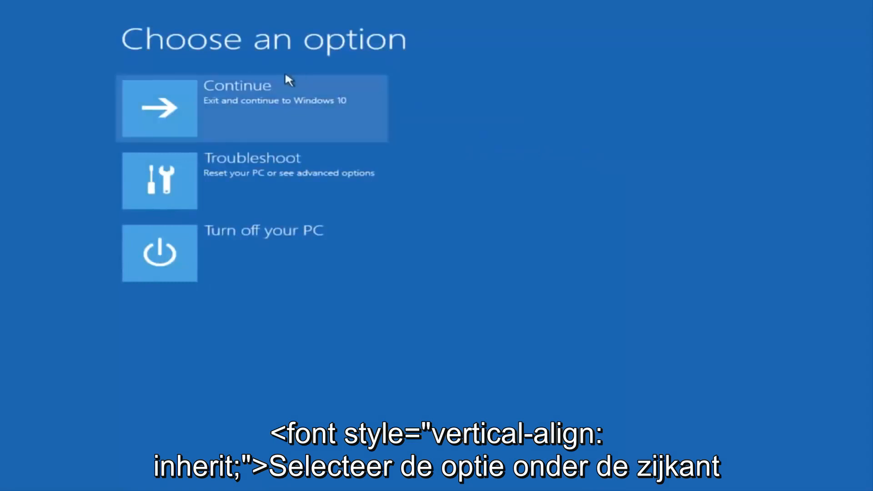
pyautogui.moveTo(223, 180)
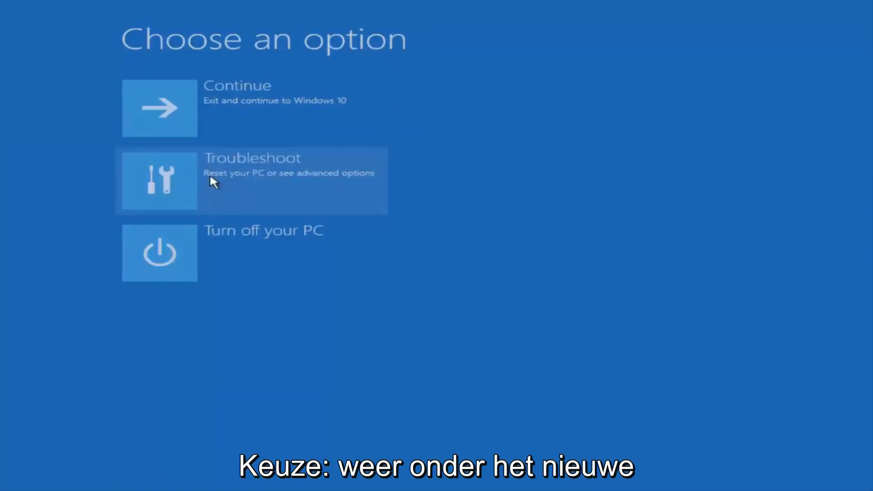
pyautogui.click(251, 180)
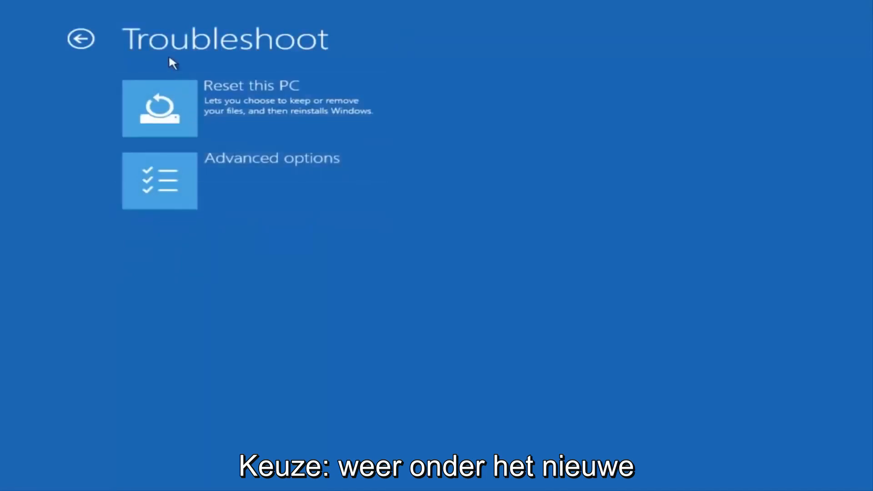
pyautogui.moveTo(251, 192)
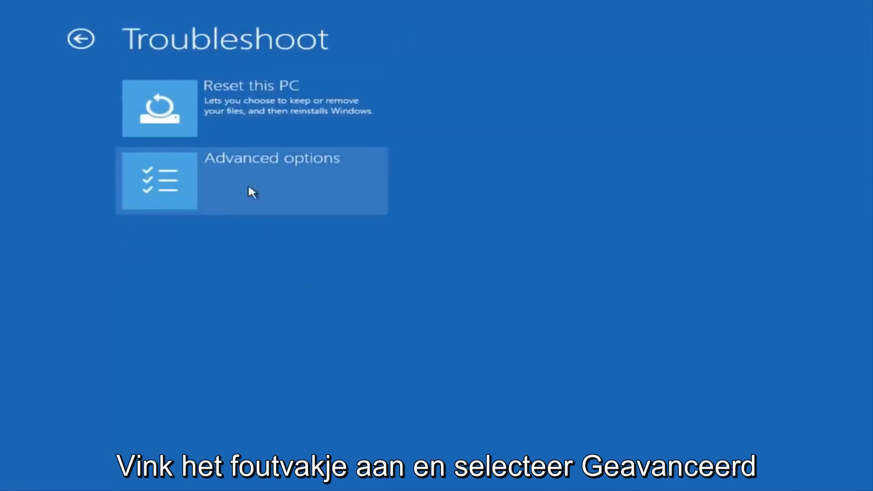
pyautogui.click(251, 180)
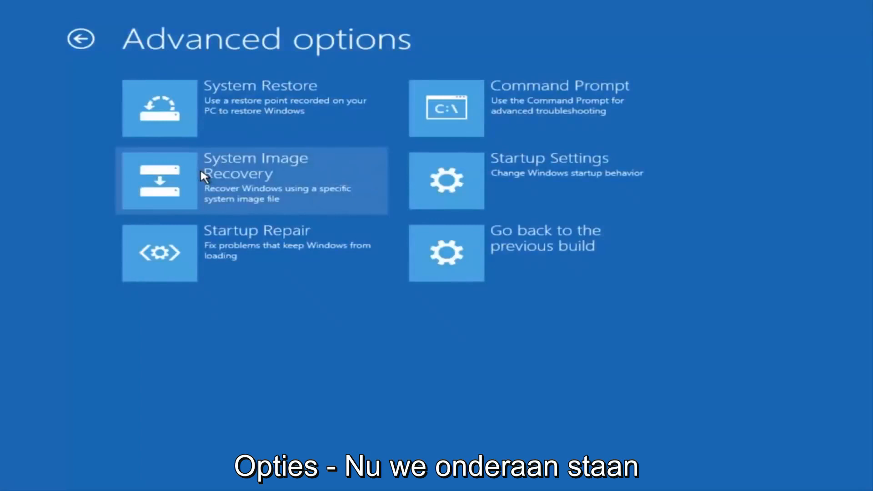
pyautogui.moveTo(191, 54)
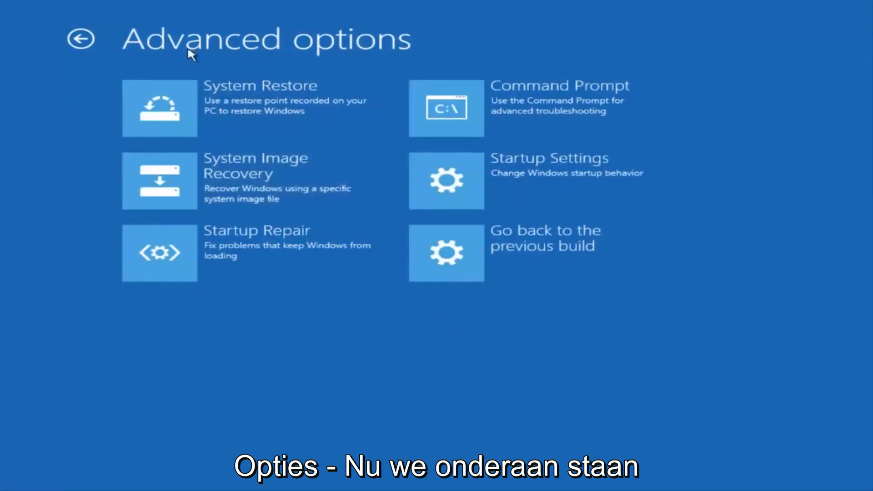
pyautogui.moveTo(277, 51)
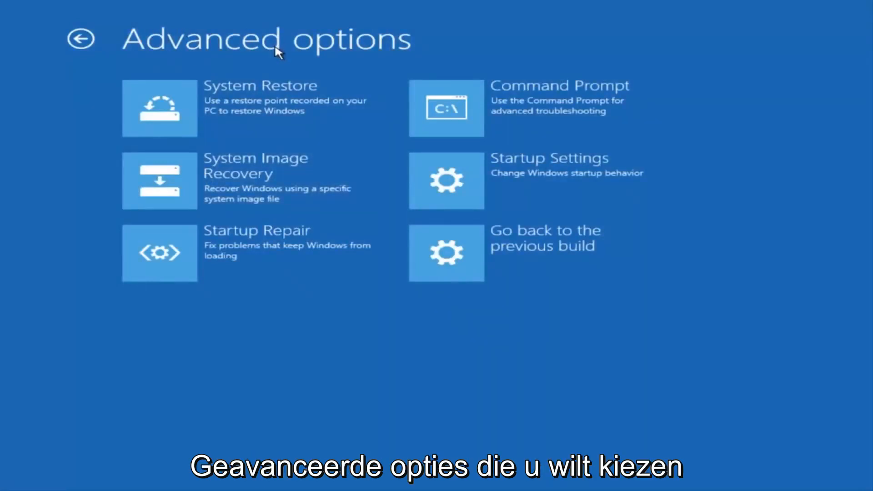
pyautogui.moveTo(334, 102)
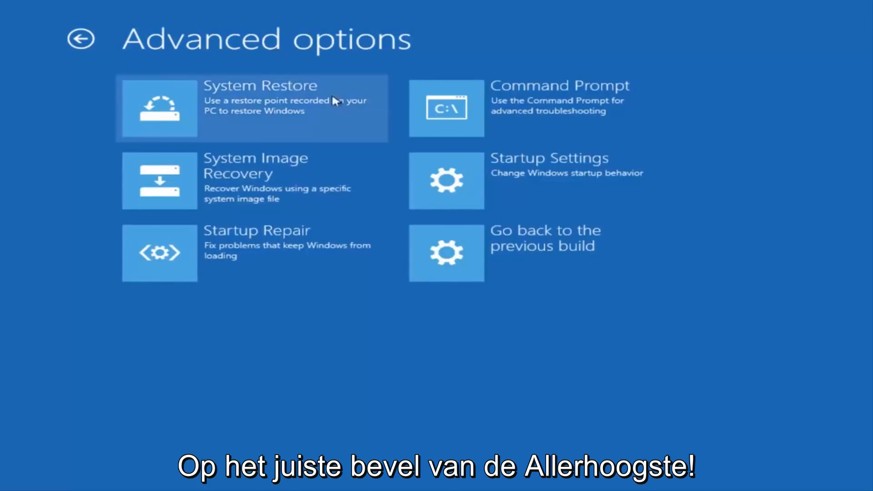
pyautogui.moveTo(549, 108)
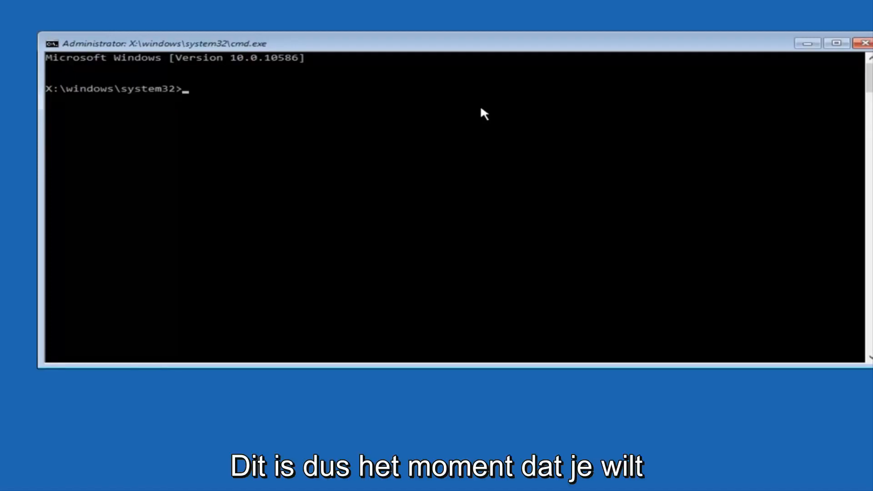
# Switch the recovery Command Prompt from X: to drive C: with the c: command
pyautogui.write('c')
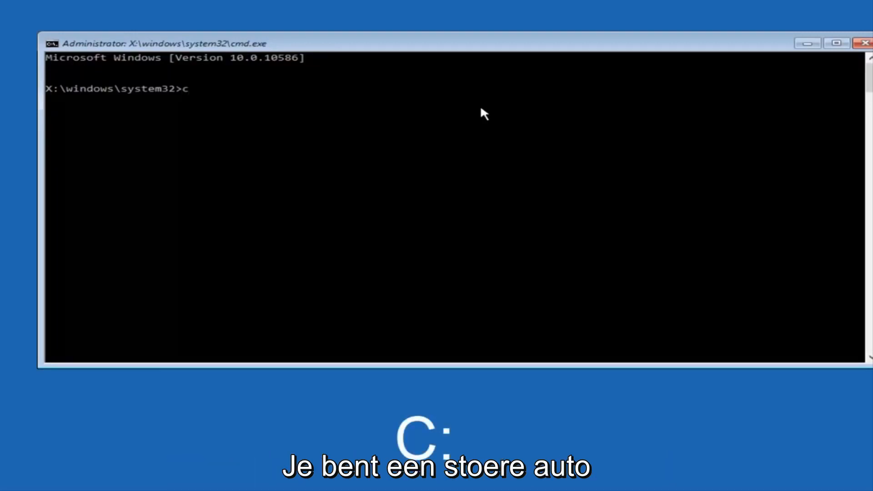
pyautogui.write(':')
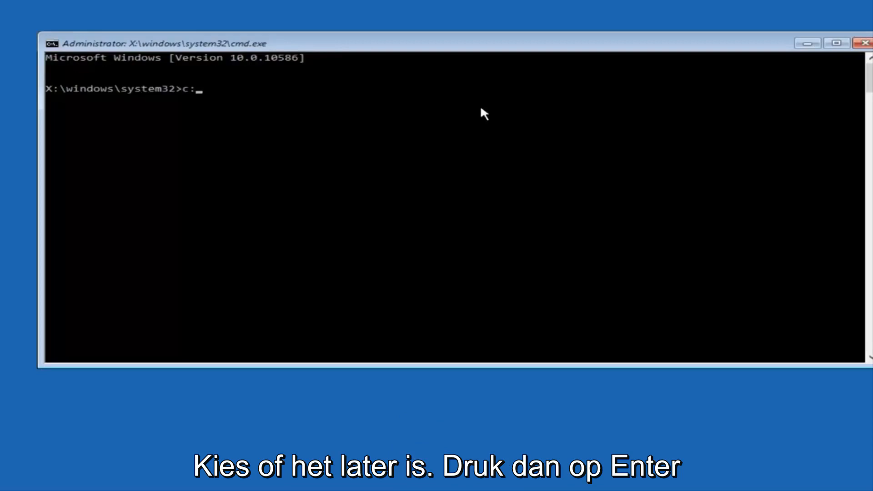
pyautogui.press('Return')
pyautogui.write('dir')
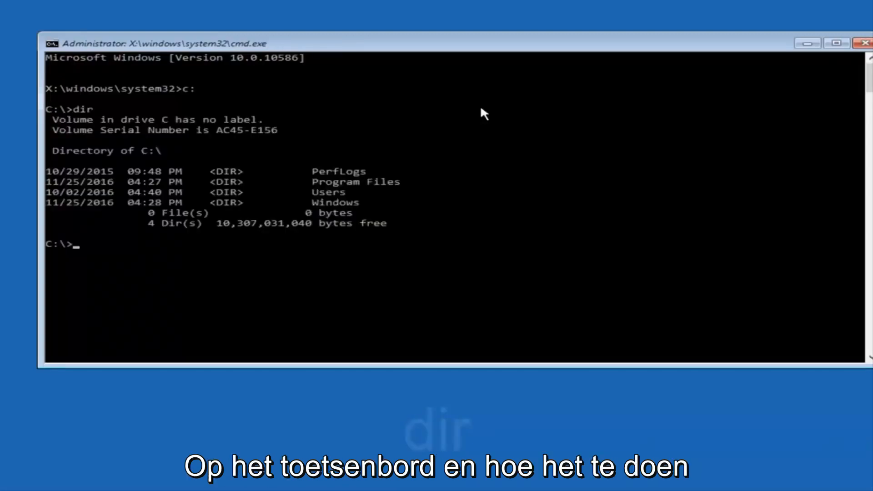
pyautogui.moveTo(117, 160)
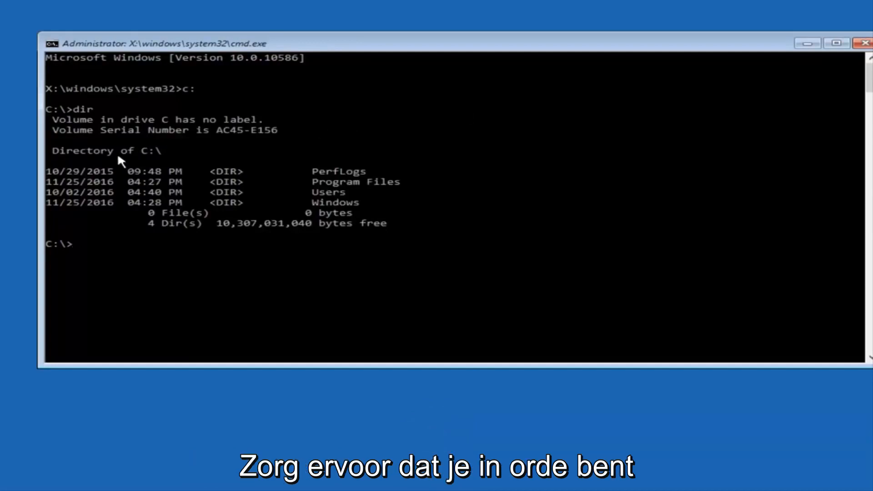
pyautogui.moveTo(321, 181)
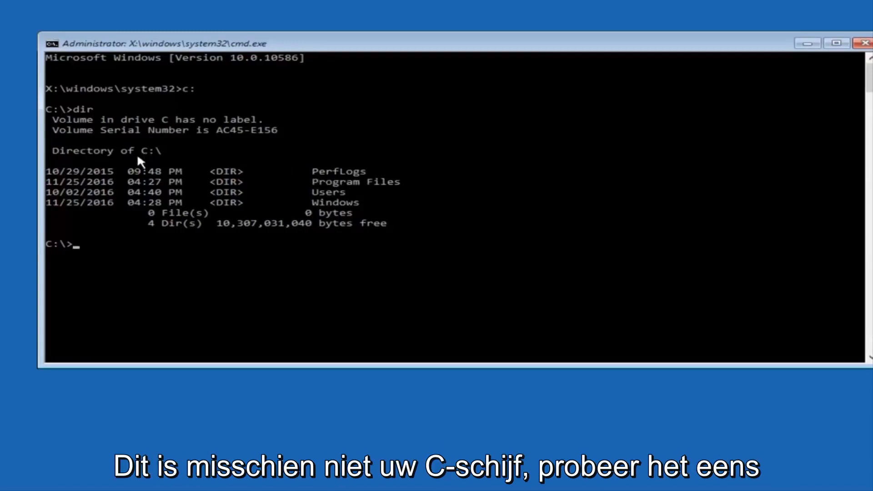
pyautogui.moveTo(119, 252)
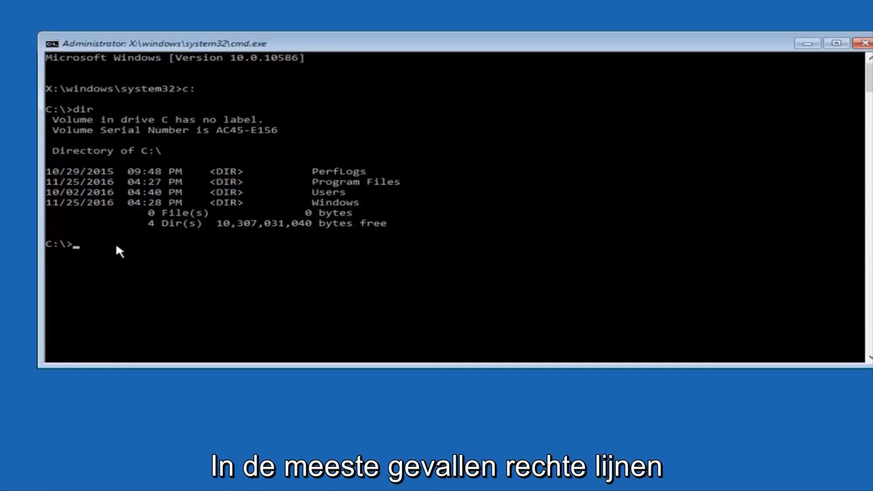
pyautogui.moveTo(117, 229)
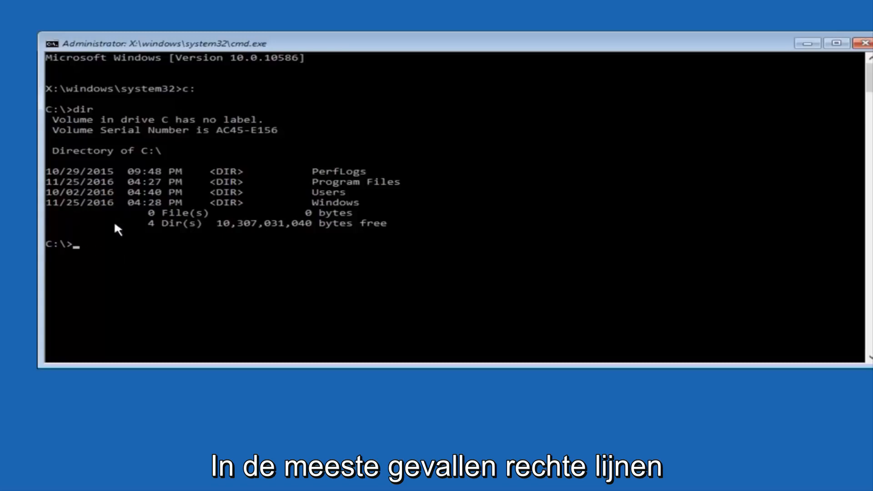
pyautogui.moveTo(105, 257)
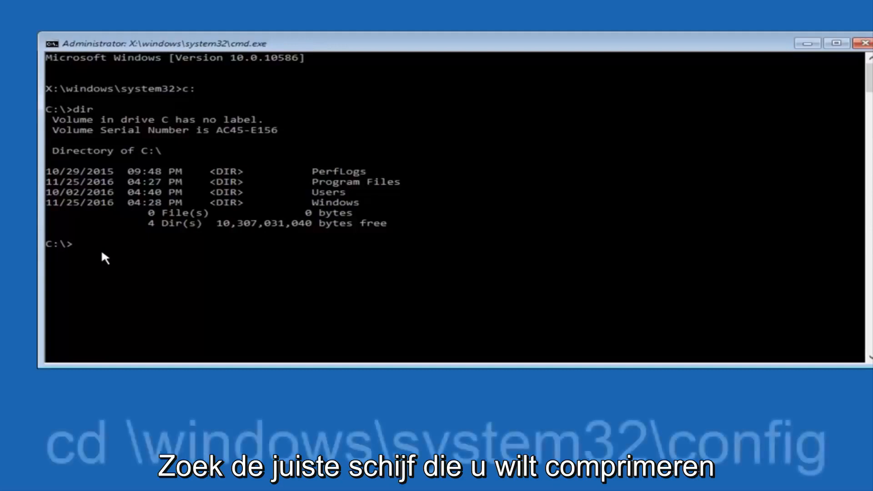
# Change directory to C:\Windows\System32\config with cd \windows\system32\config
pyautogui.write('cd')
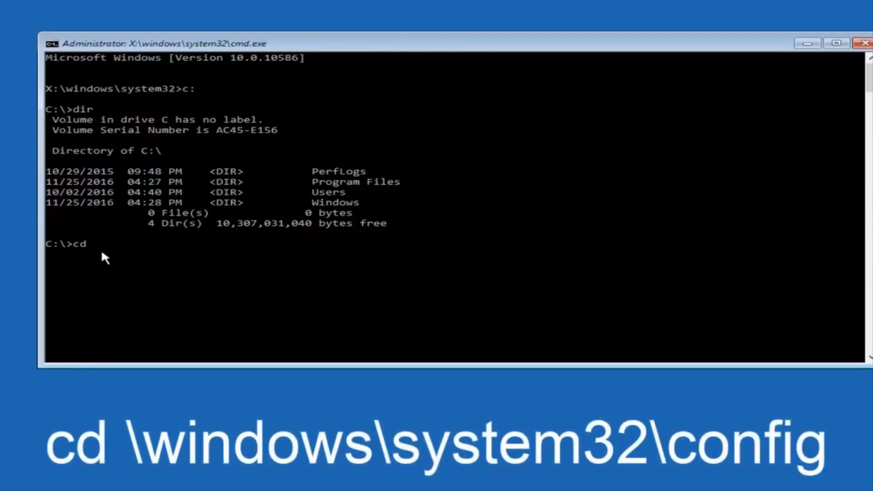
pyautogui.write('\\')
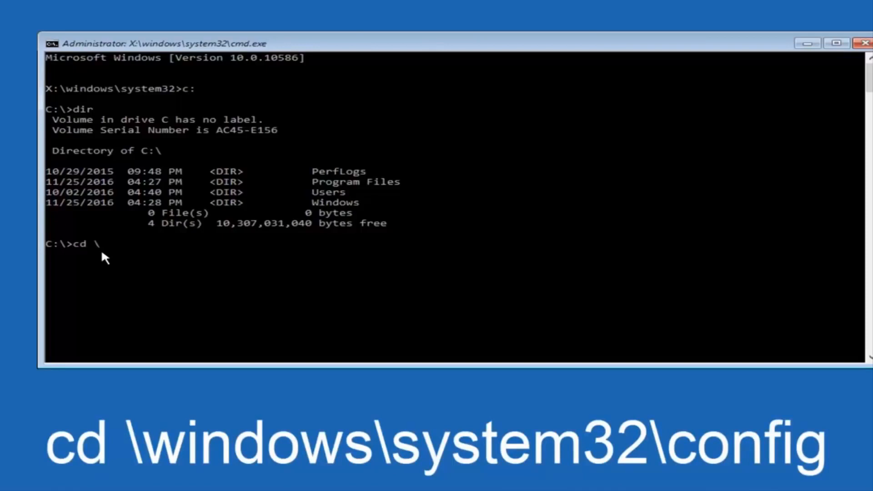
pyautogui.write('win')
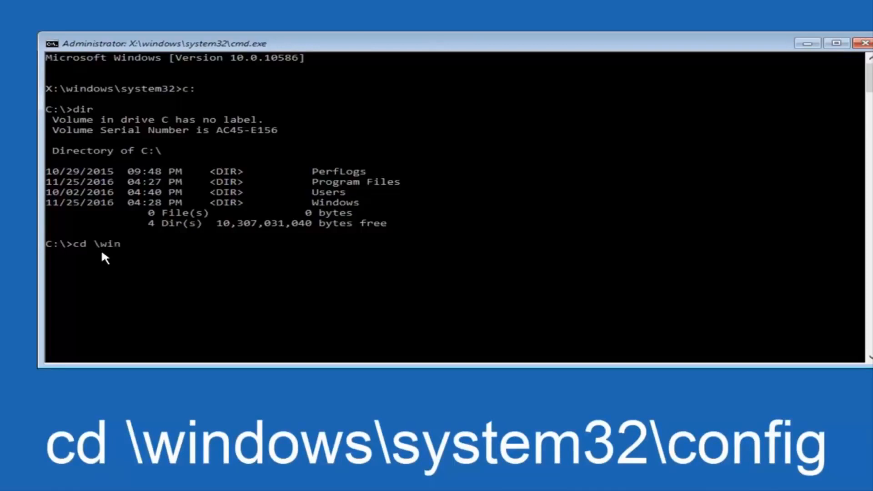
pyautogui.write('dows\\')
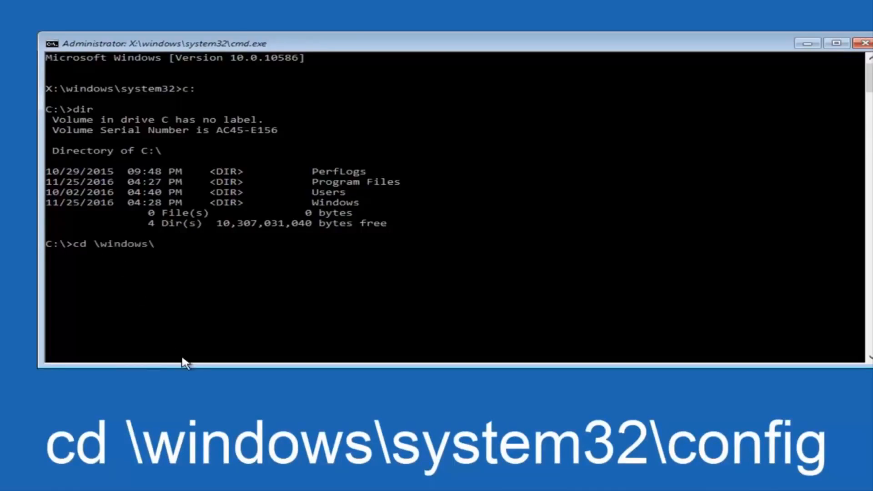
pyautogui.write('syste')
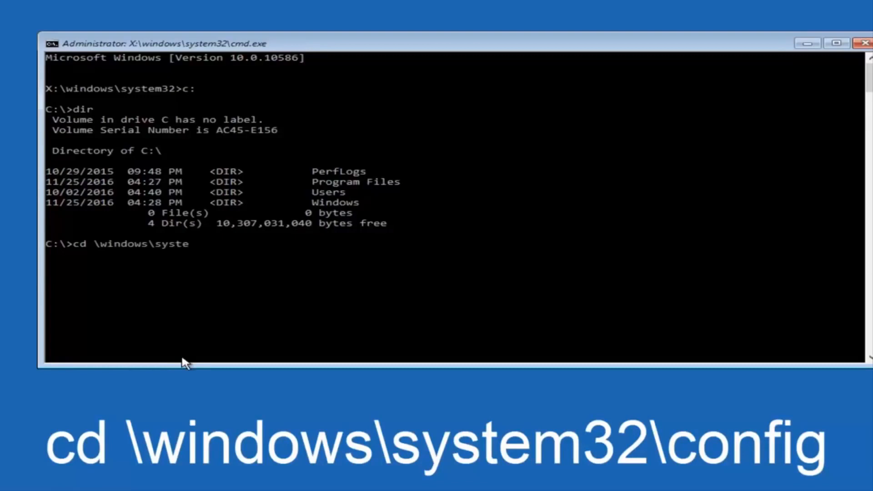
pyautogui.write('m32')
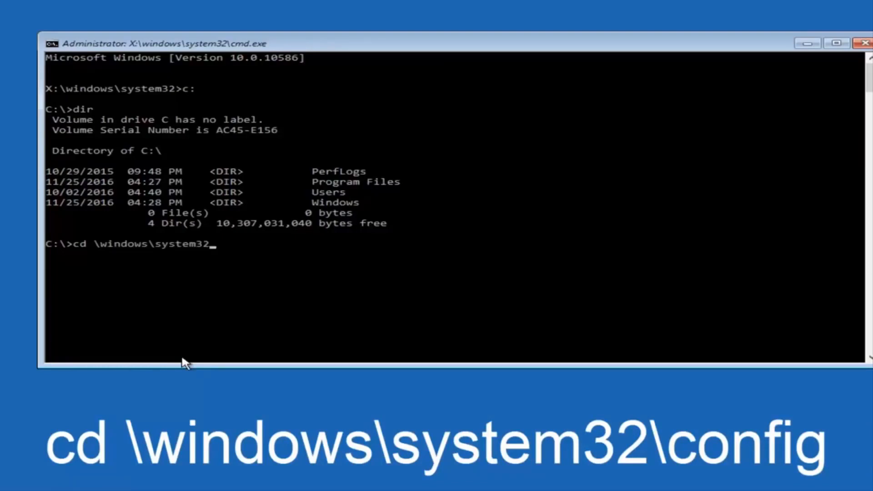
pyautogui.write('\\')
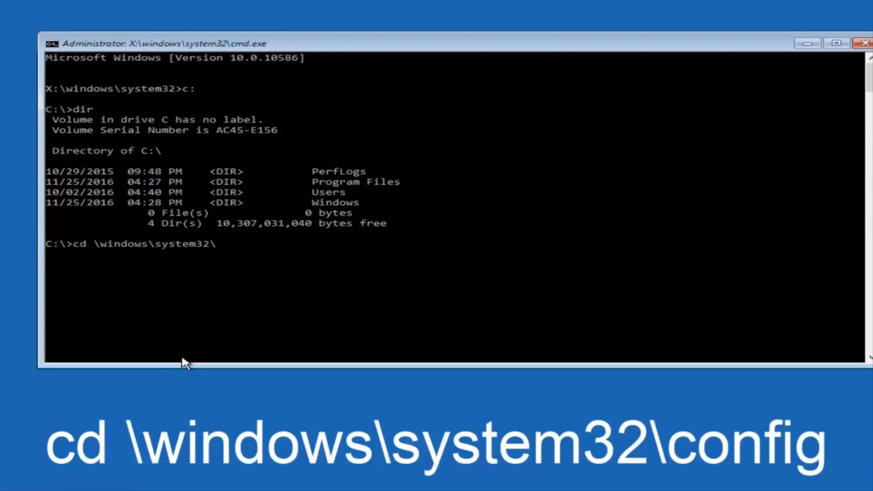
pyautogui.write('c')
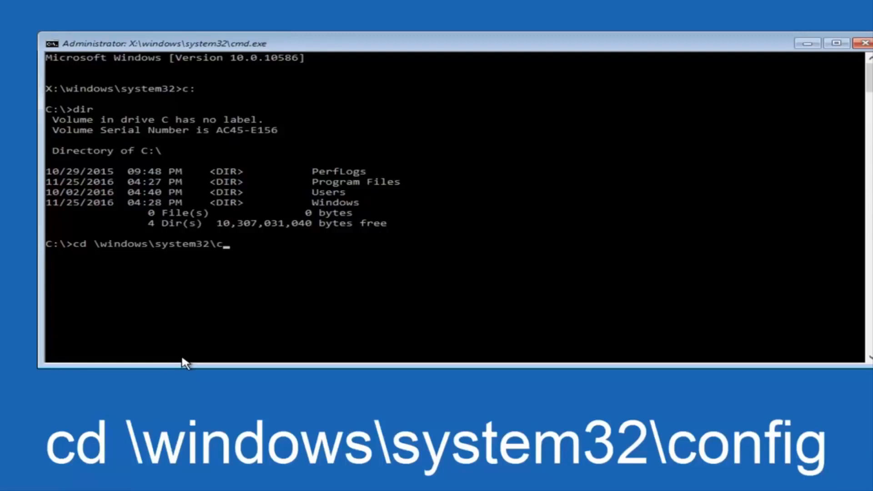
pyautogui.write('onfig')
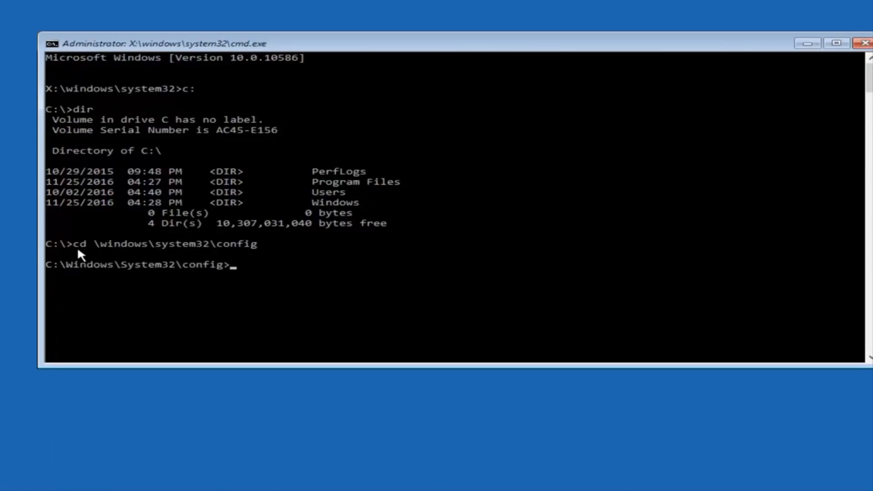
pyautogui.moveTo(115, 278)
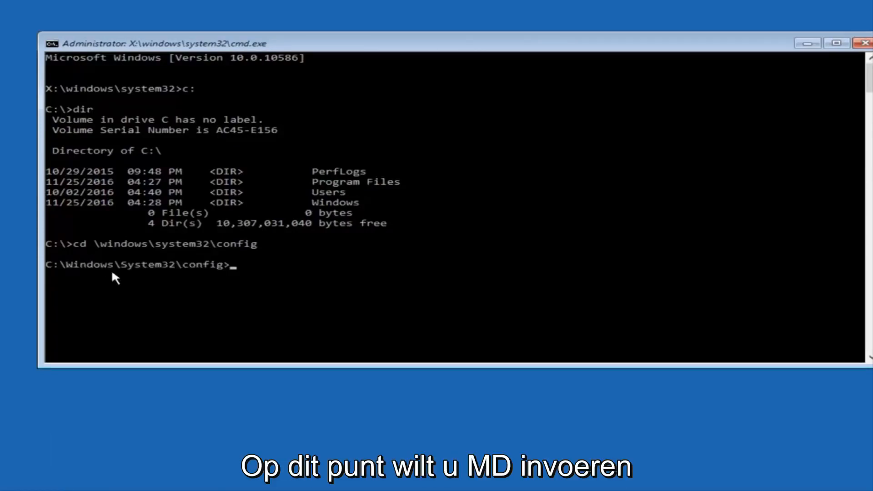
# Create a Backup folder inside config with MD Backup
pyautogui.write('MD')
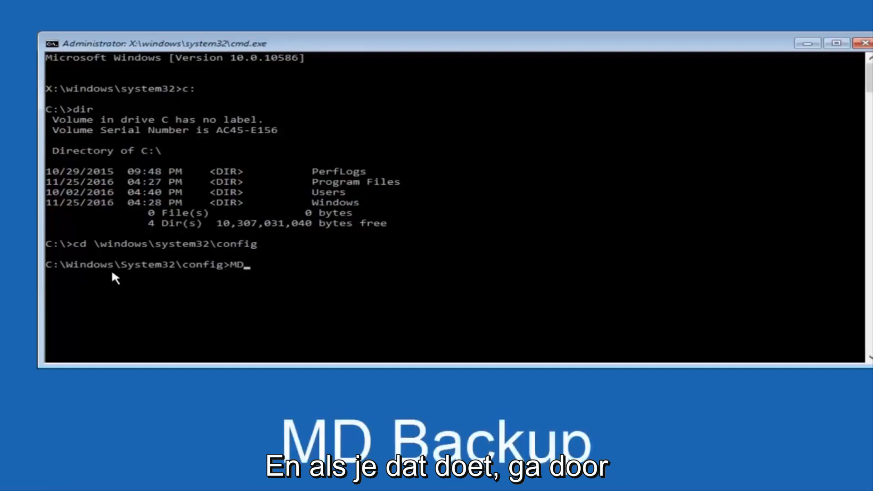
pyautogui.write('Bac')
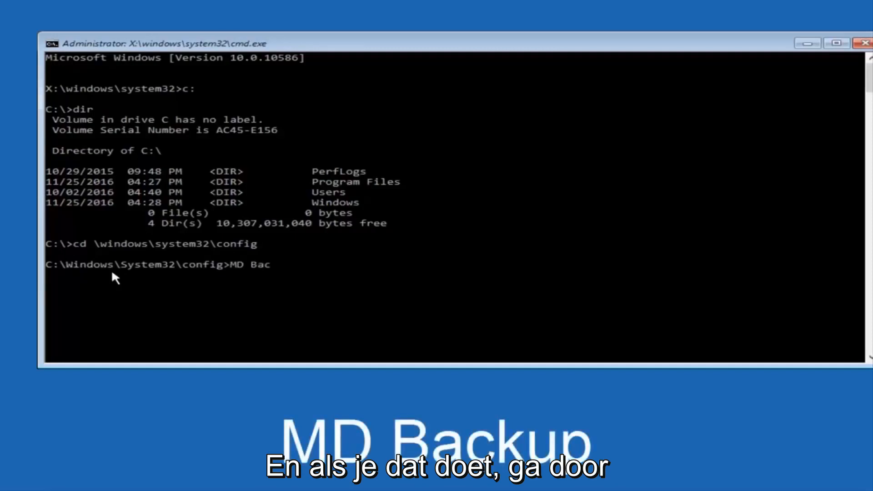
pyautogui.write('kup')
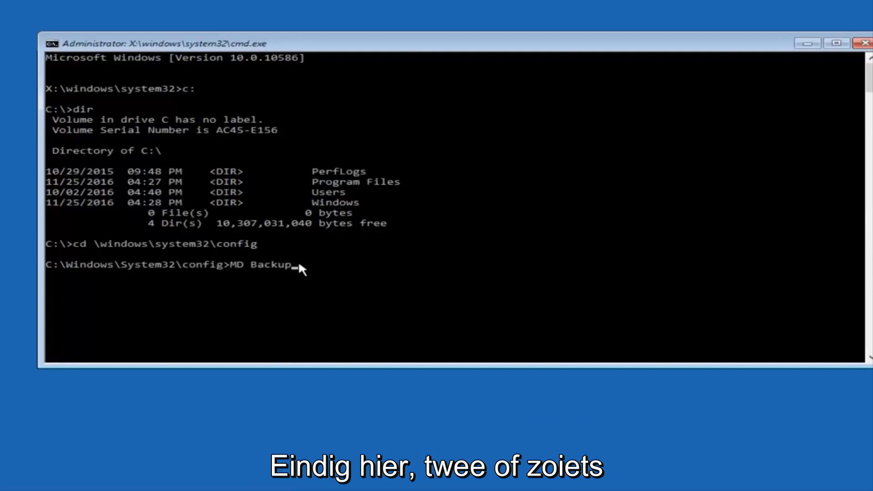
pyautogui.moveTo(317, 267)
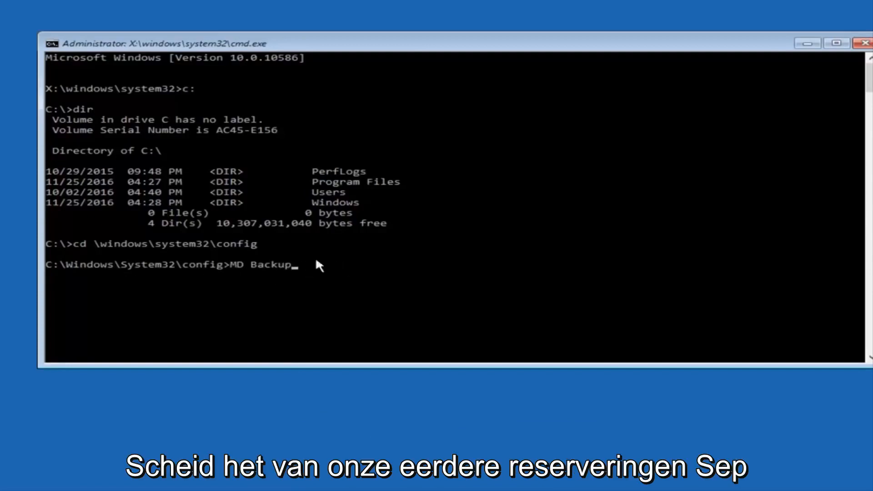
pyautogui.moveTo(309, 253)
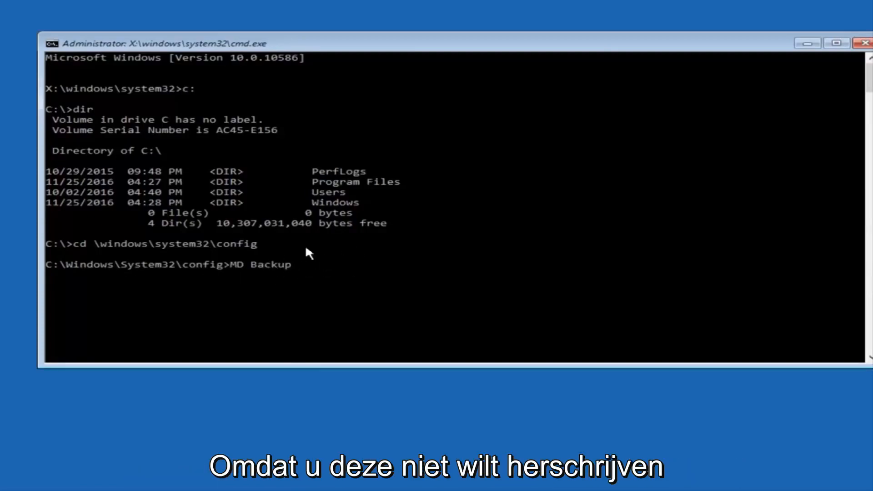
pyautogui.moveTo(348, 268)
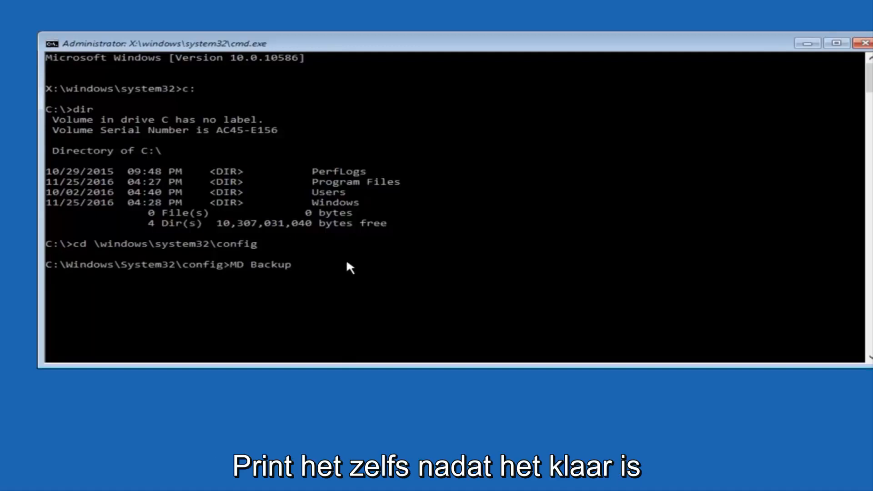
pyautogui.press('Return')
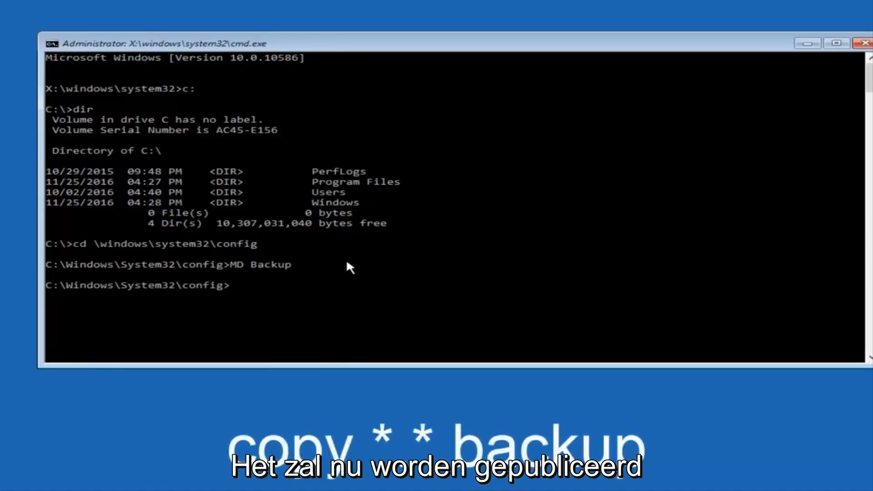
# Copy all ten registry files from config into Backup with copy *.* backup
pyautogui.write('copy')
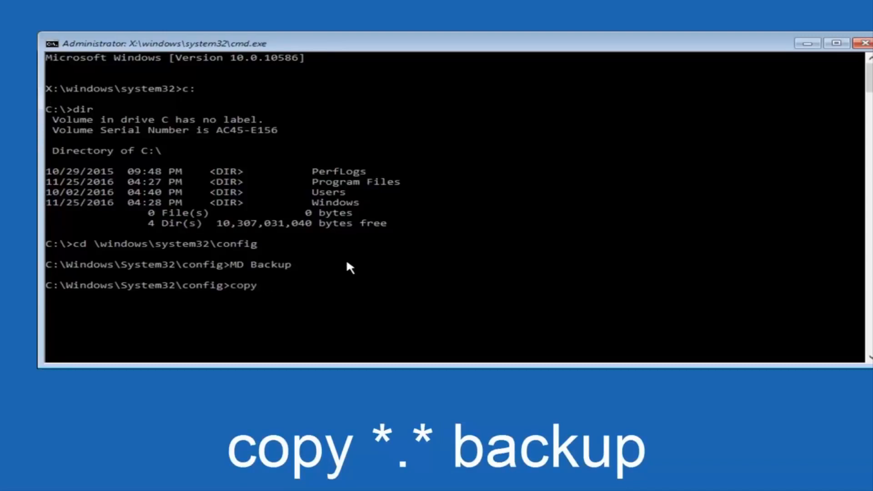
pyautogui.write('*')
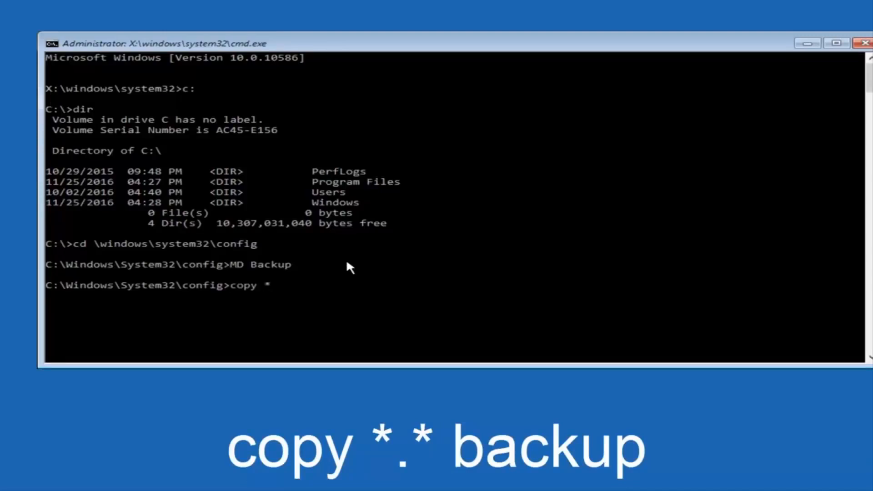
pyautogui.write('.*')
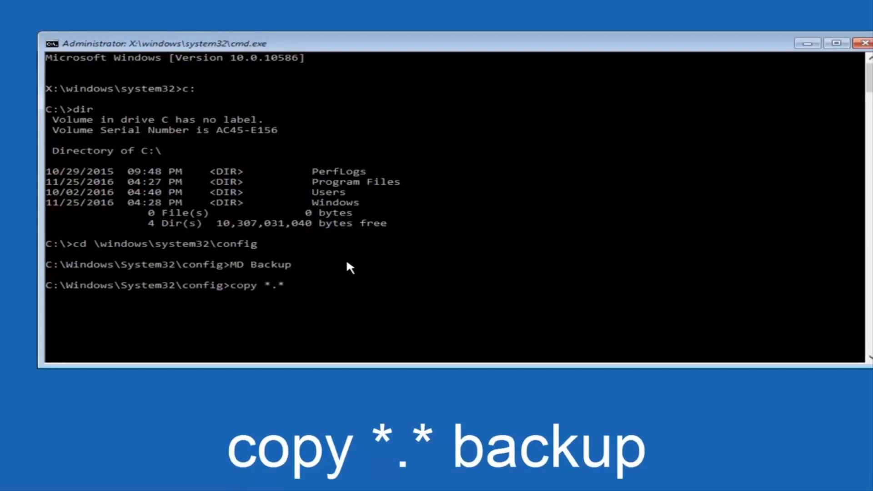
pyautogui.write('backup')
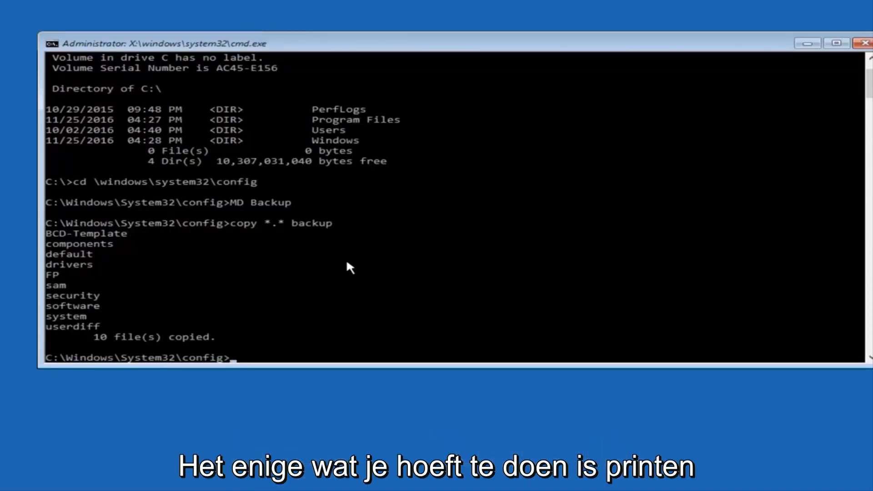
# Enter the RegBack folder with CD regback and prepare a dir listing
pyautogui.write('CD')
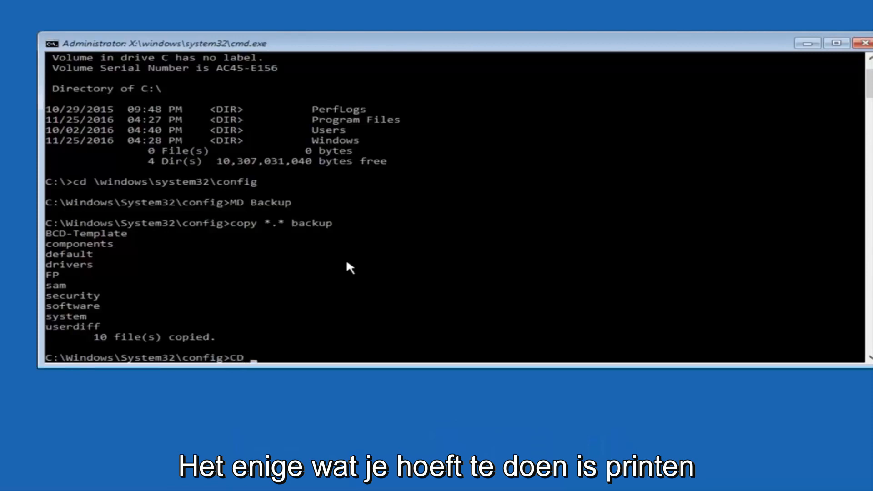
pyautogui.write('re')
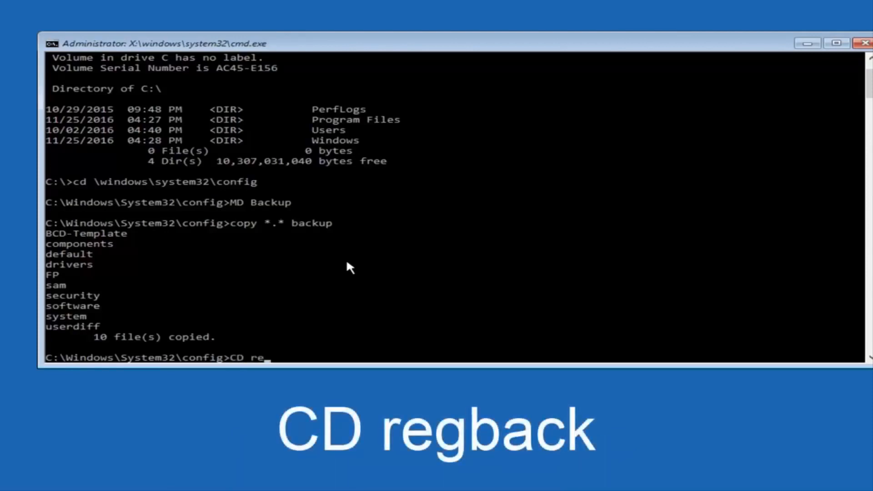
pyautogui.write('g')
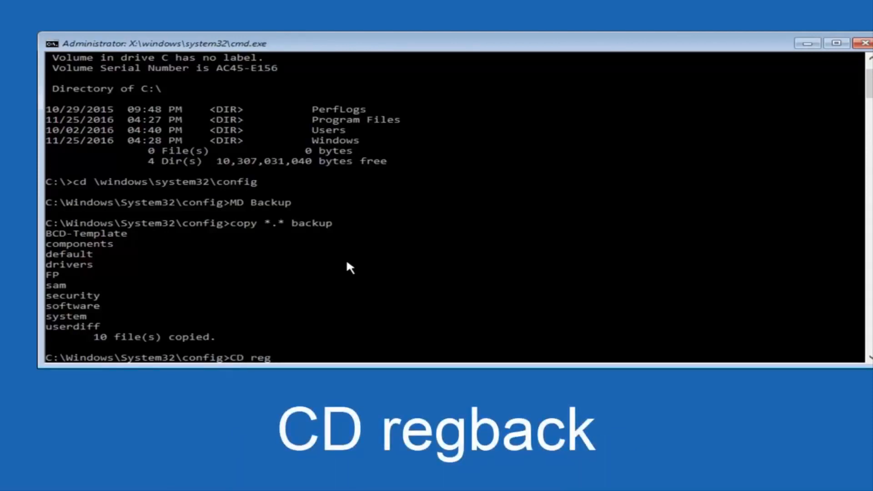
pyautogui.write('bac')
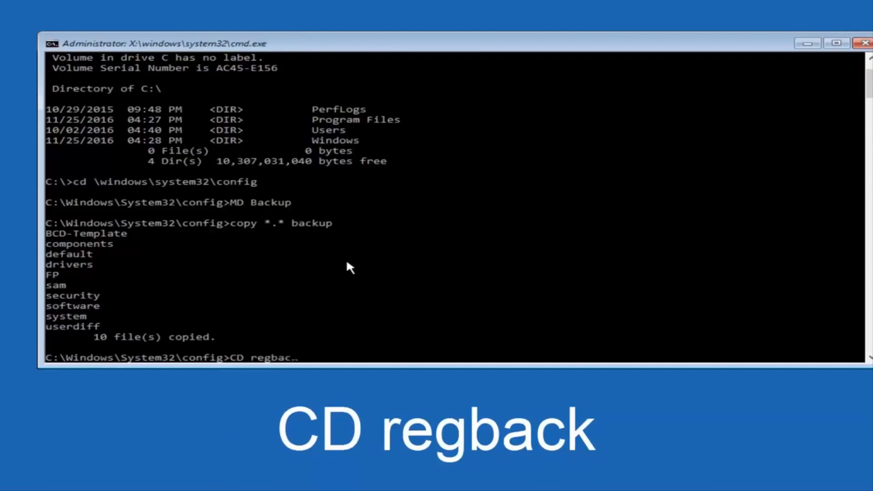
pyautogui.press('Return')
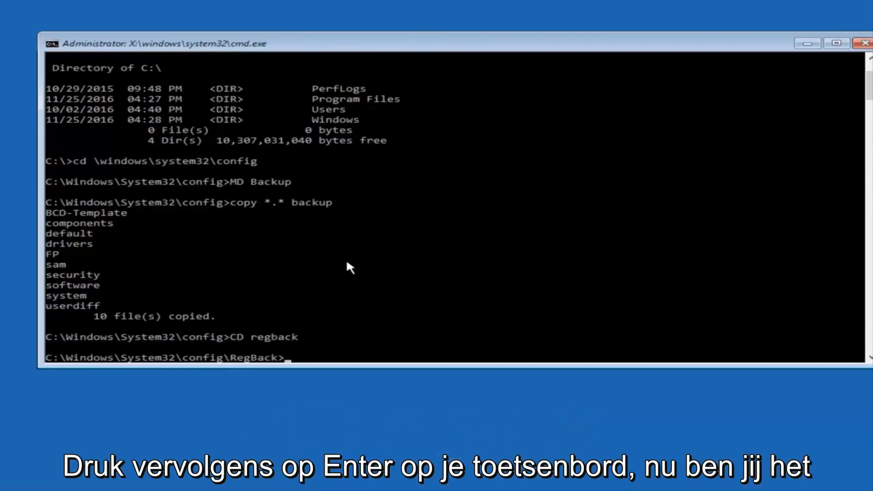
pyautogui.write('di')
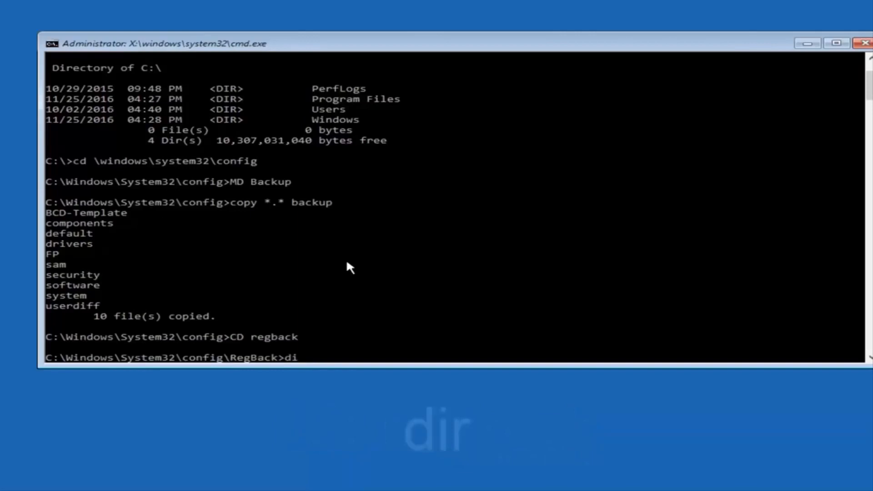
pyautogui.write('r')
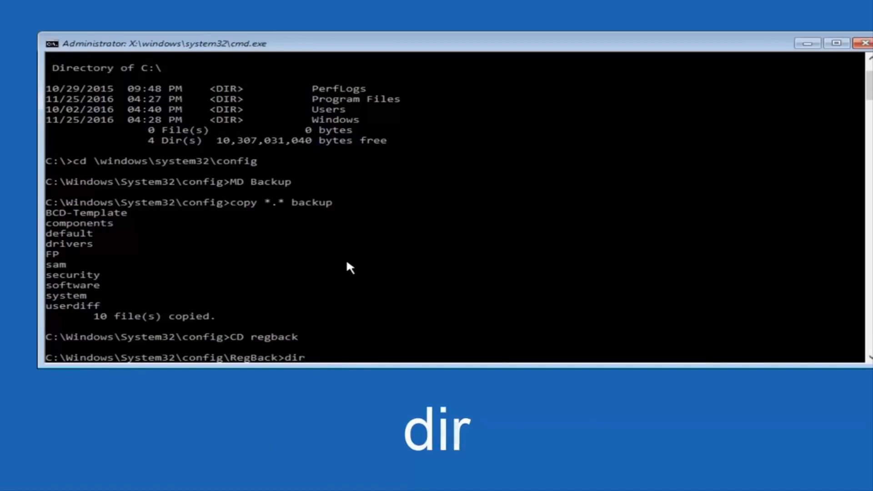
pyautogui.press('Return')
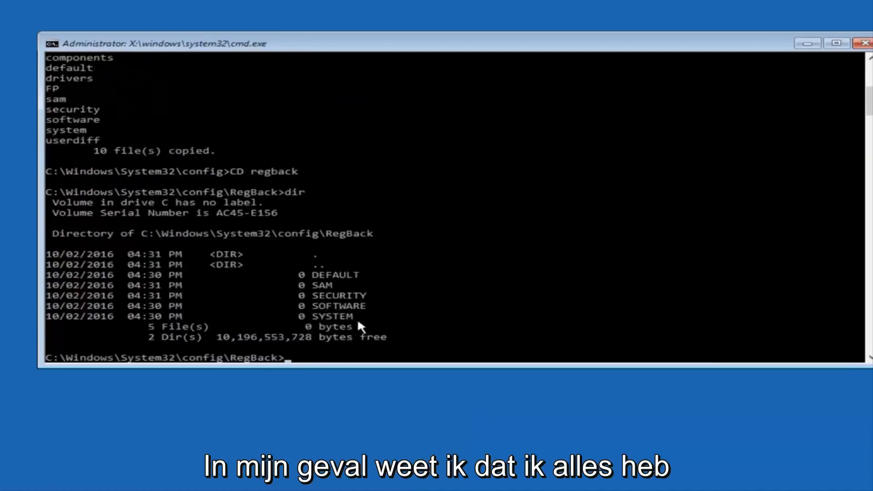
pyautogui.moveTo(301, 284)
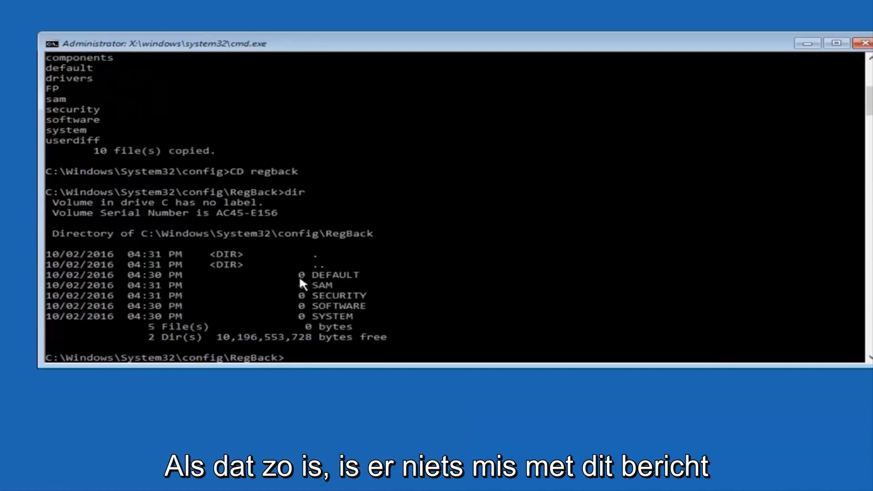
pyautogui.moveTo(308, 286)
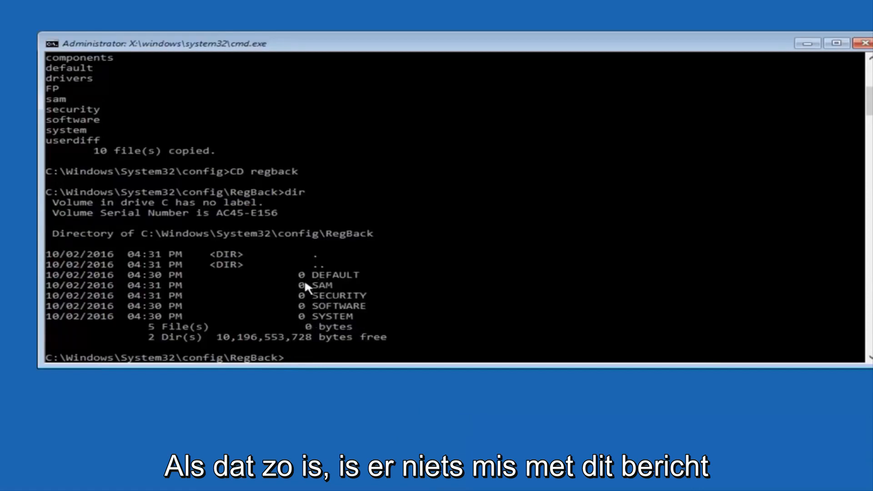
pyautogui.moveTo(304, 326)
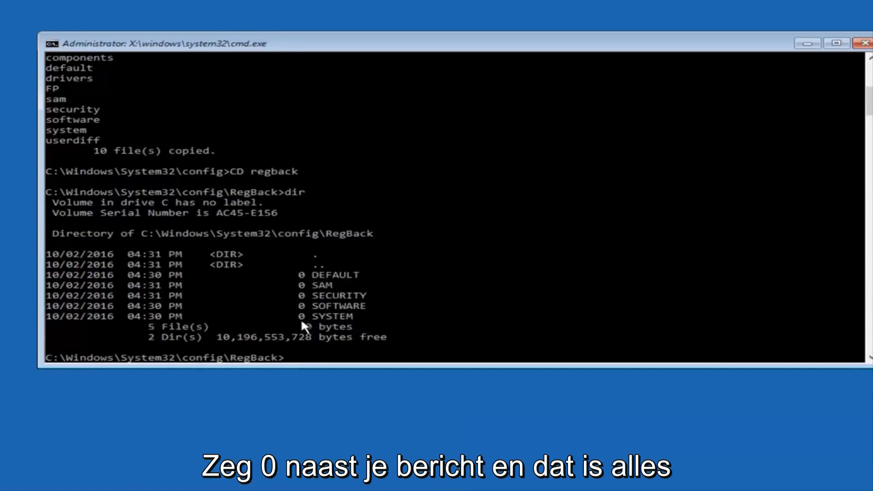
pyautogui.moveTo(412, 276)
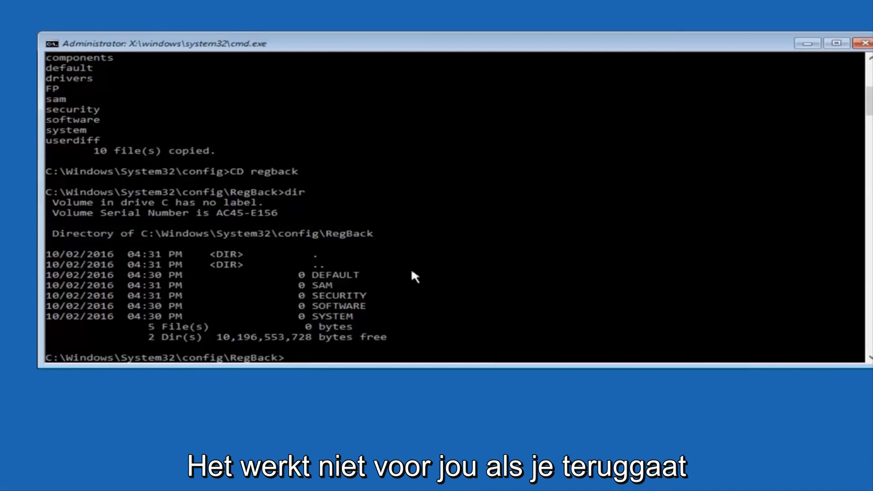
pyautogui.moveTo(286, 327)
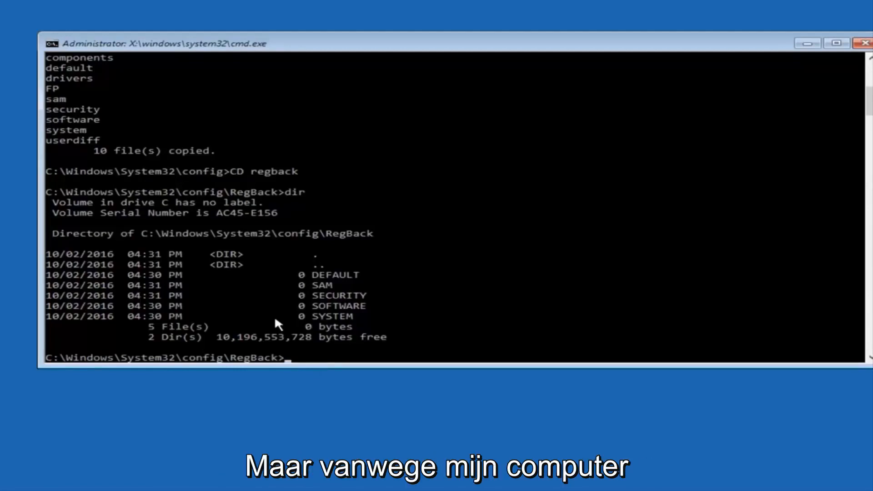
pyautogui.moveTo(303, 264)
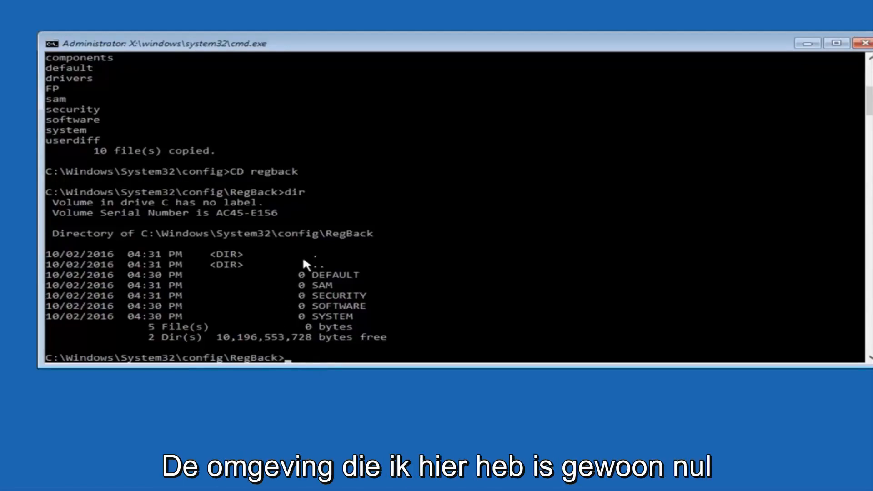
pyautogui.moveTo(293, 277)
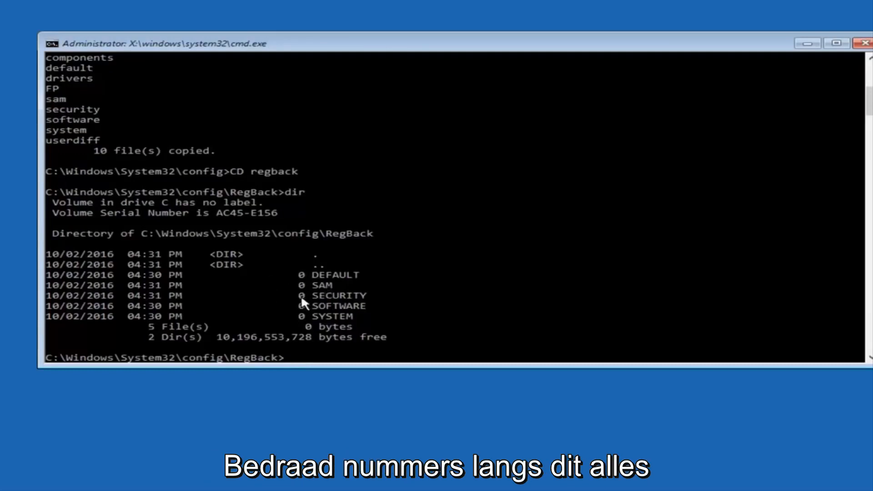
pyautogui.moveTo(270, 270)
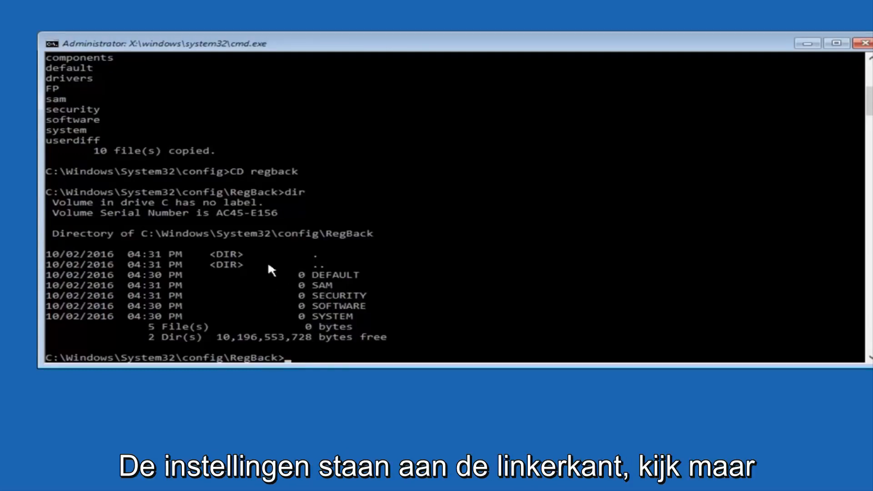
pyautogui.moveTo(291, 286)
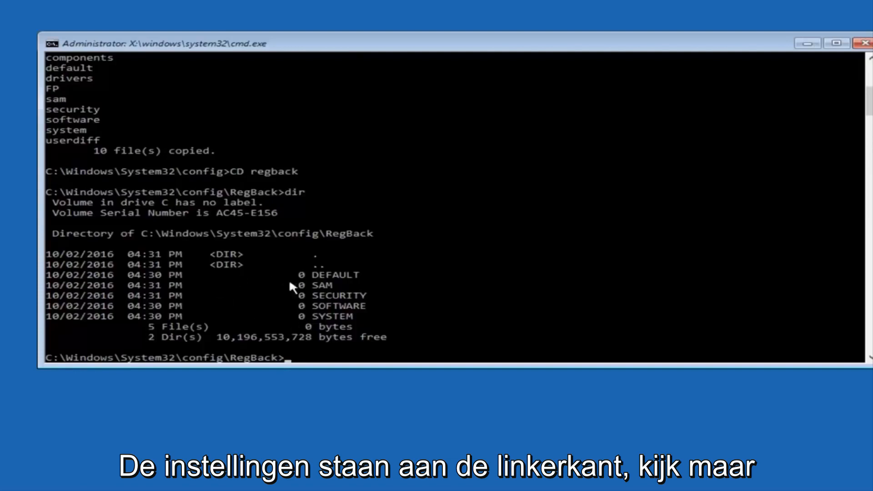
pyautogui.moveTo(306, 331)
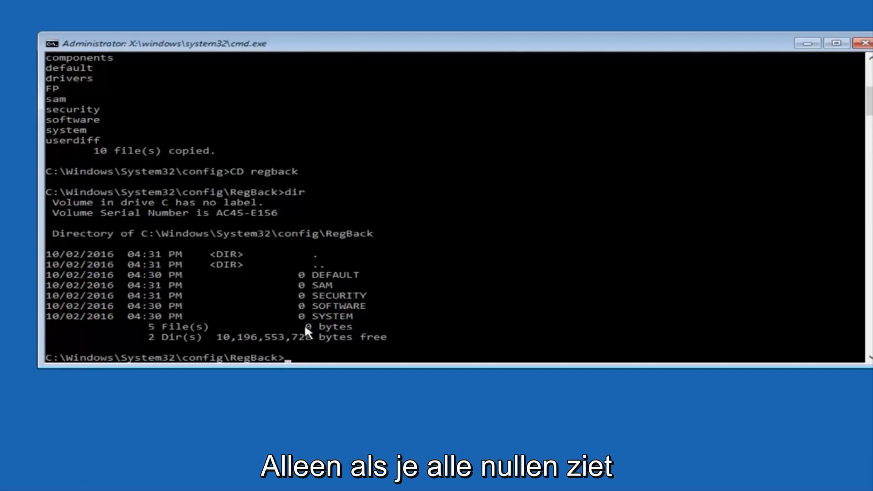
pyautogui.moveTo(301, 317)
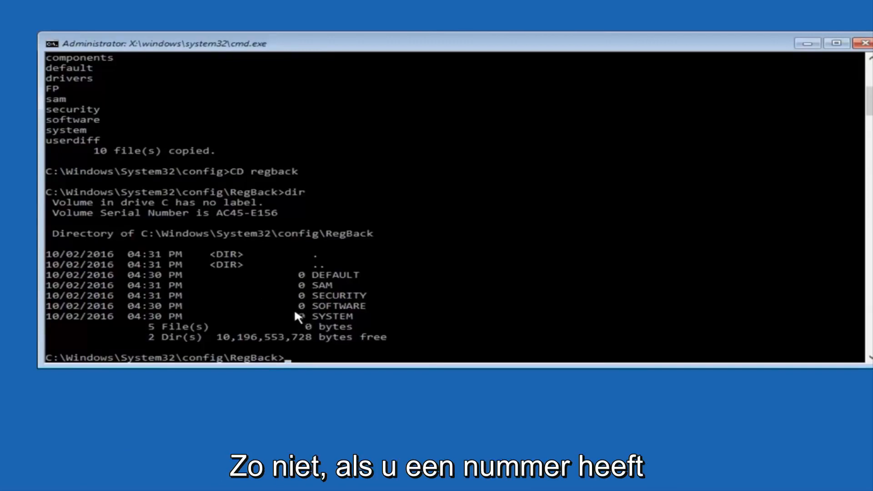
pyautogui.moveTo(273, 324)
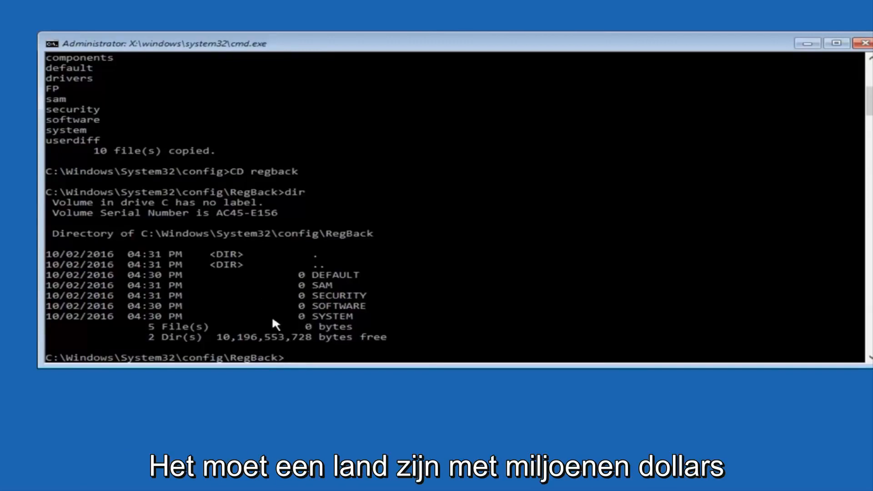
pyautogui.moveTo(264, 318)
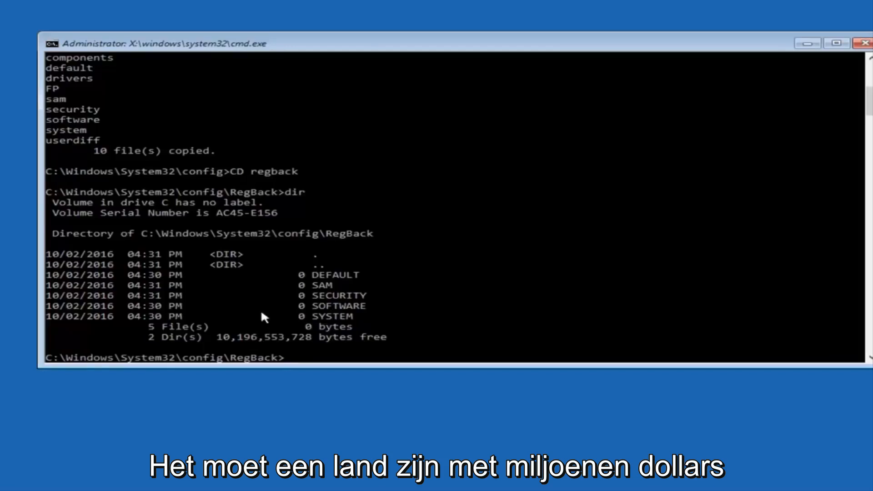
pyautogui.moveTo(278, 310)
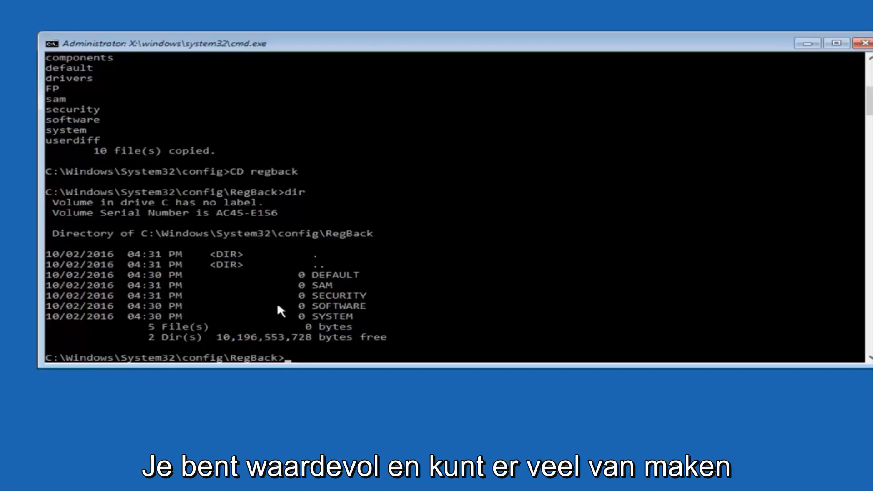
pyautogui.moveTo(118, 401)
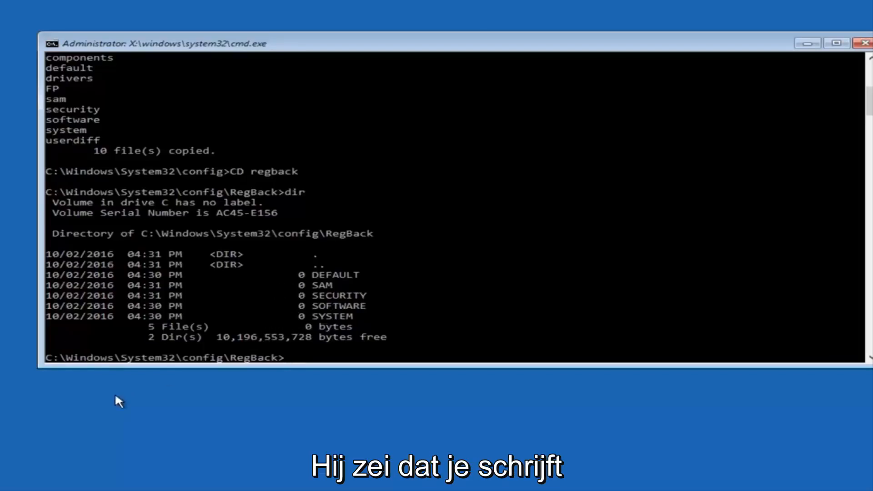
# Run copy *.* .. from RegBack to overwrite the five hive files in config
pyautogui.write('vop')
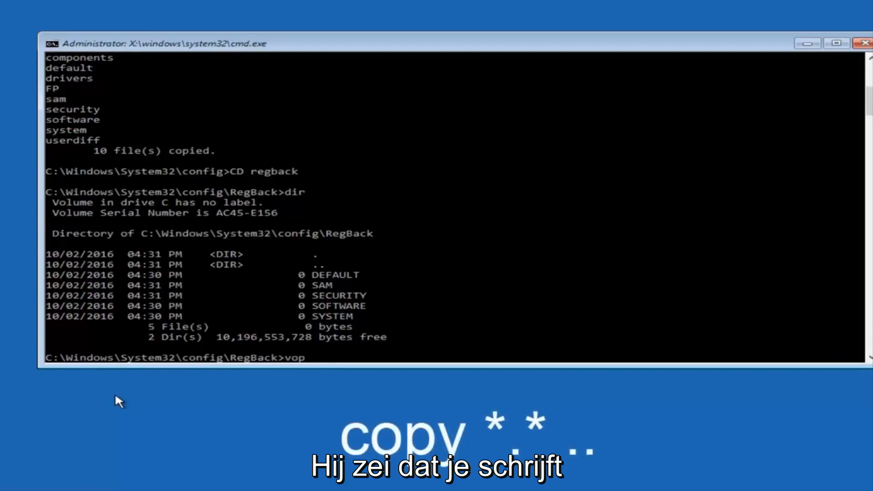
pyautogui.write('co')
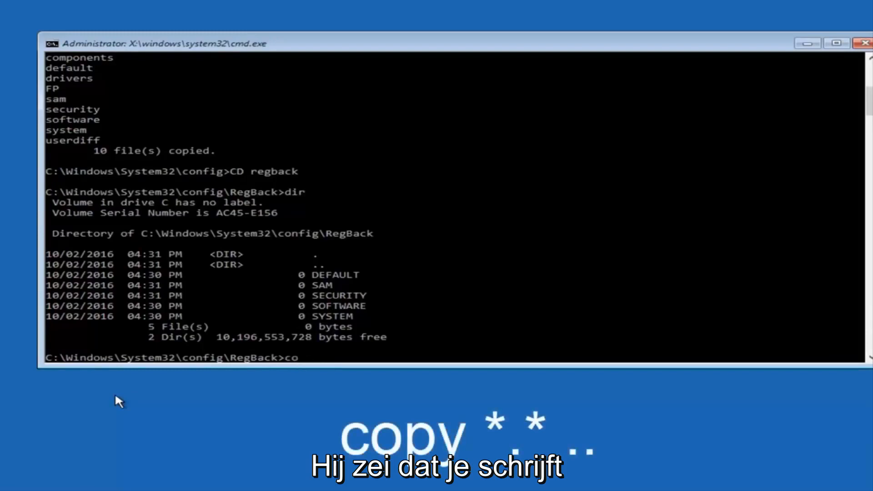
pyautogui.write('py')
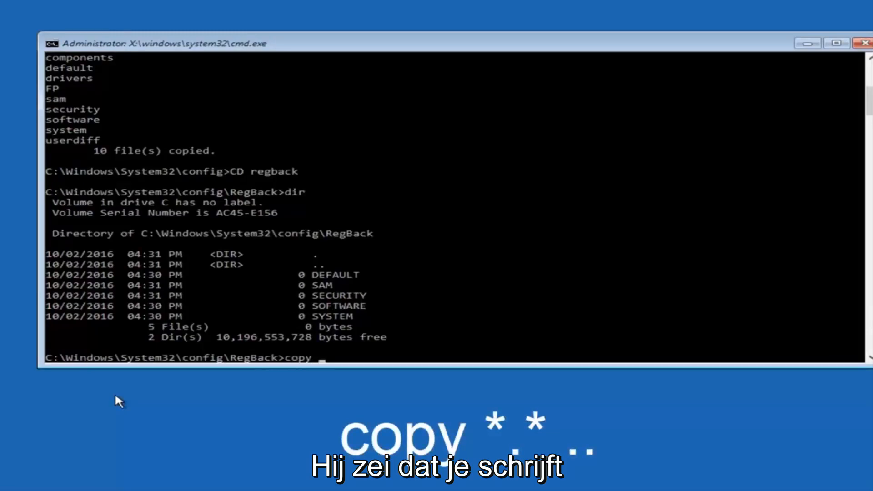
pyautogui.write('*')
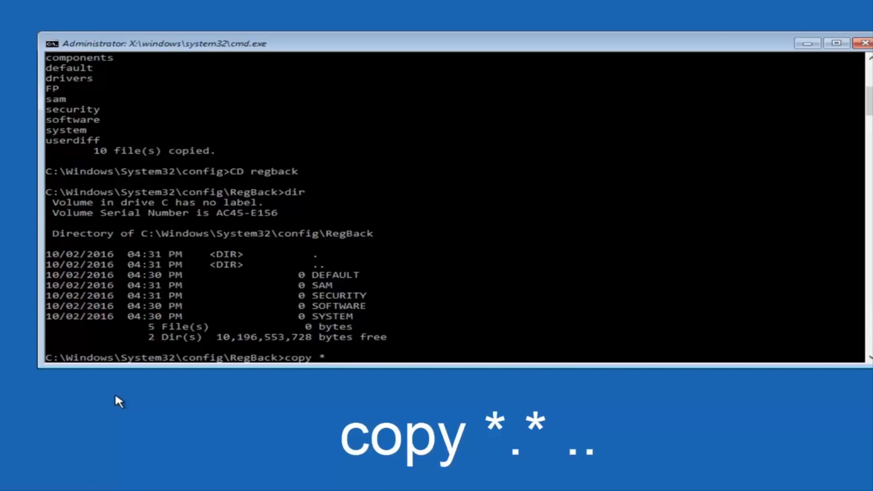
pyautogui.write('.* ..')
pyautogui.write('A')
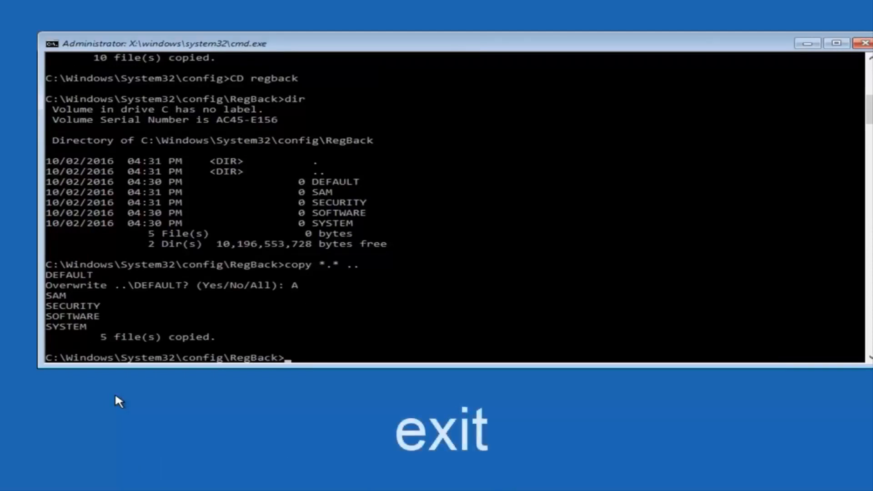
# Exit the Command Prompt back to the Choose an option menu
pyautogui.write('exit')
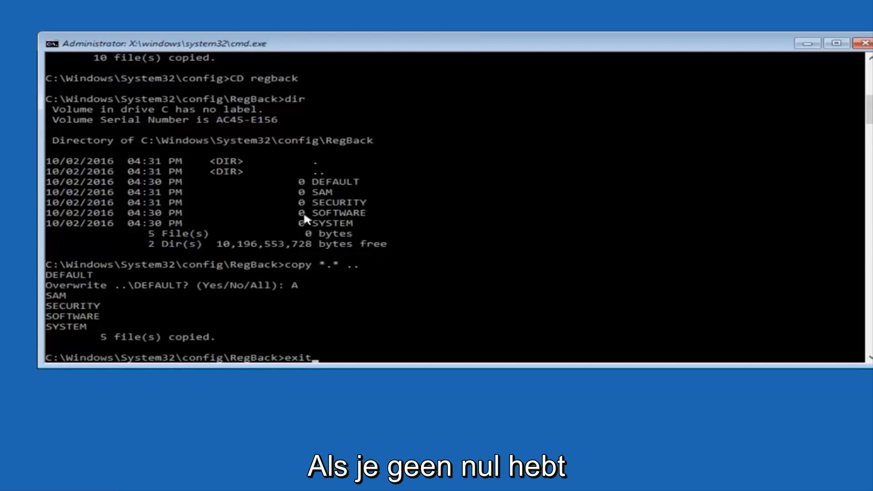
pyautogui.moveTo(517, 292)
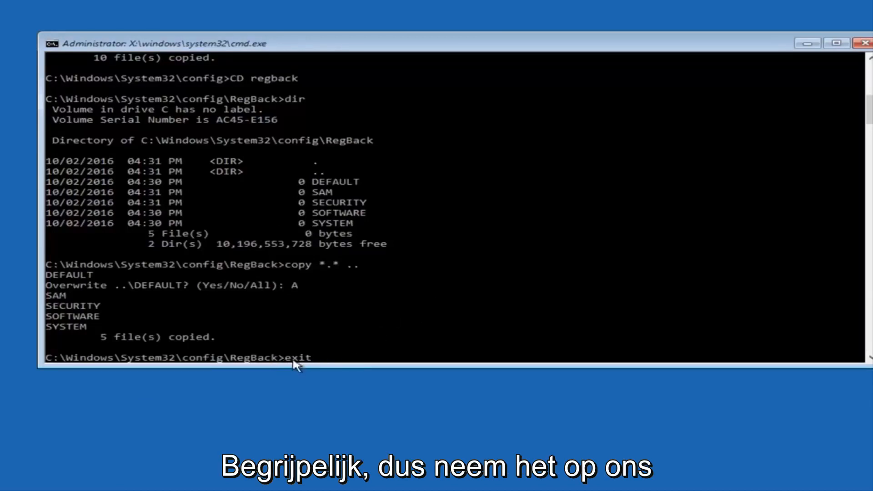
pyautogui.moveTo(408, 346)
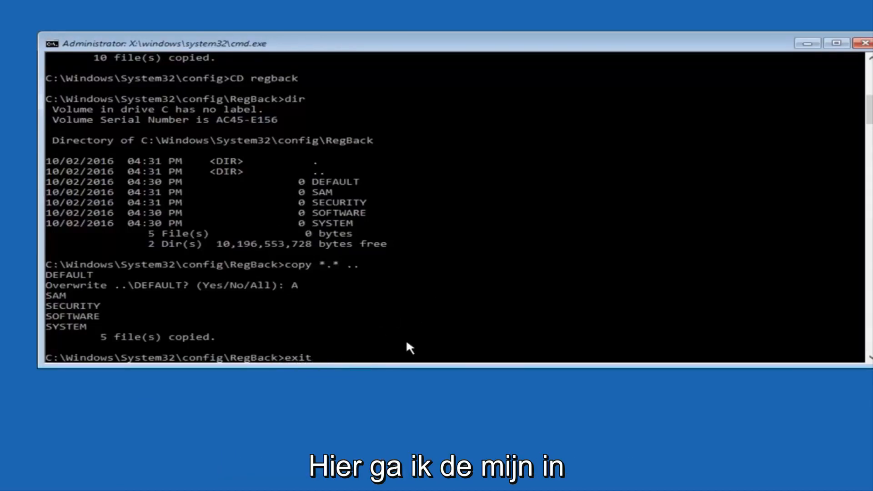
pyautogui.press('Return')
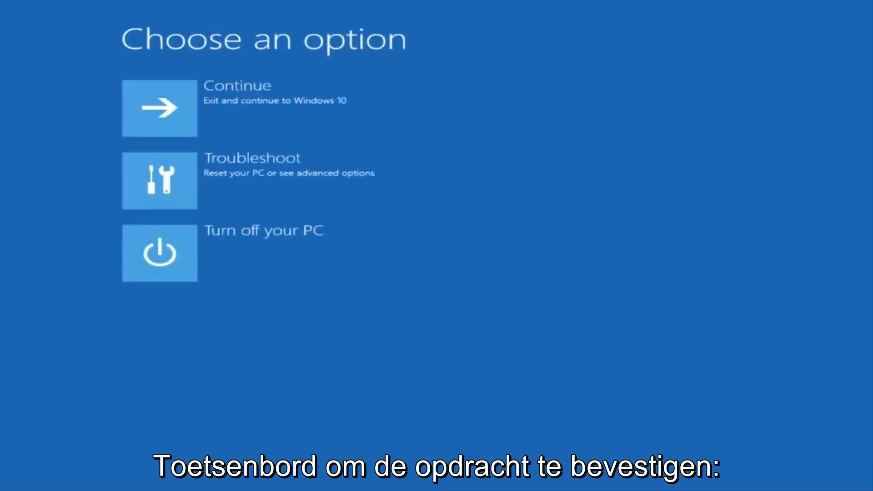